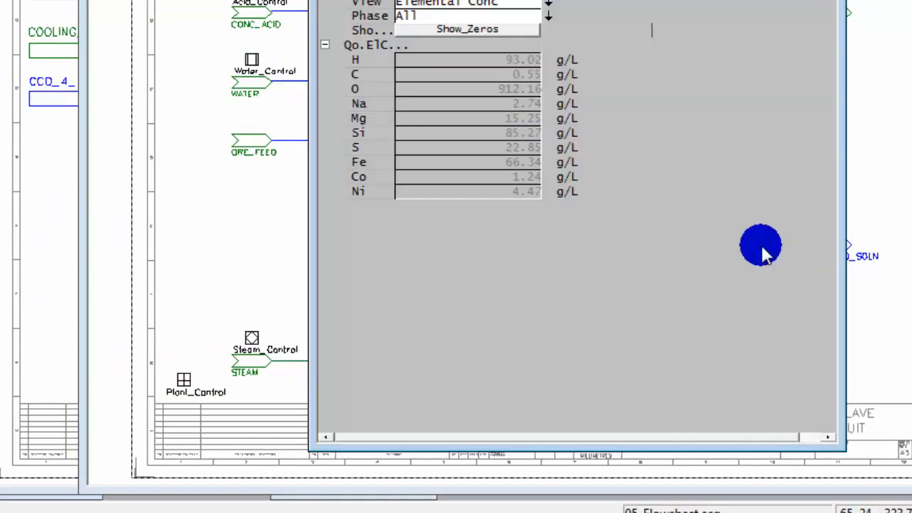
Step: Add the Ni elemental concentration (Qo.ElC.Ni) to the pipe's Quick View list
left_click(359, 191)
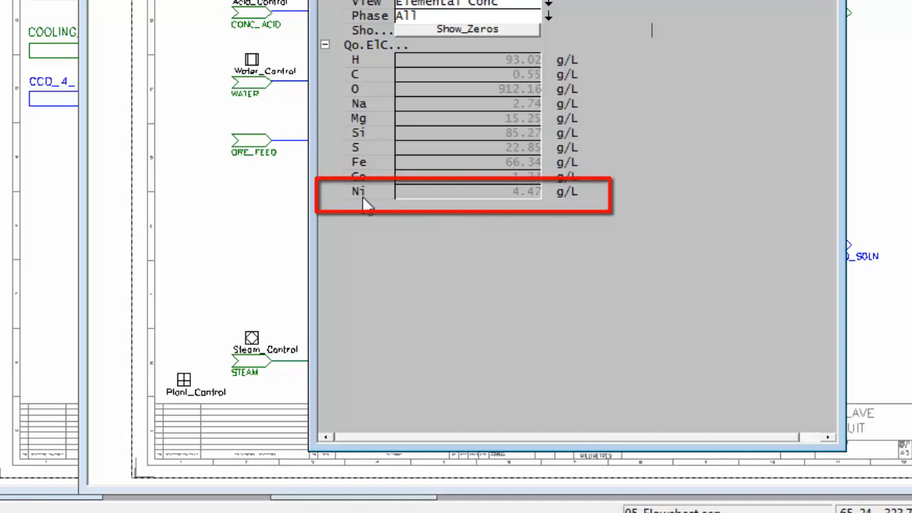
left_click(359, 191)
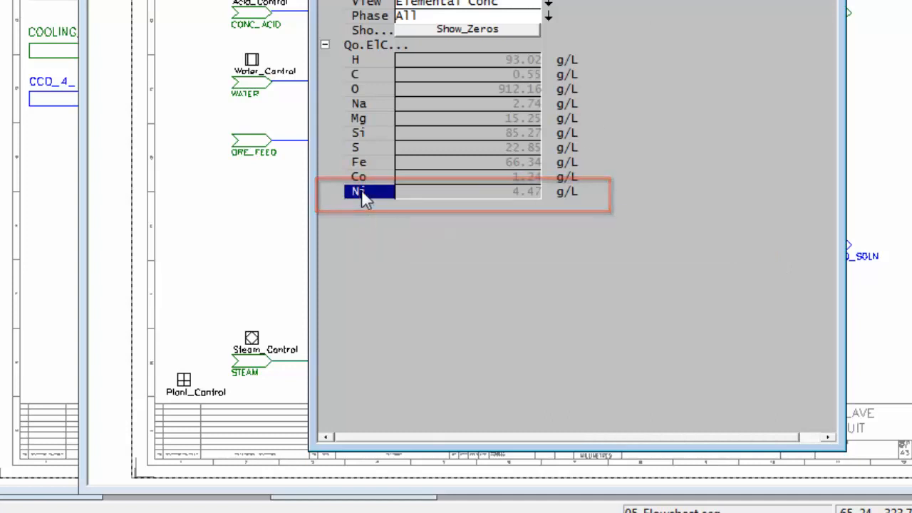
double_click(367, 191)
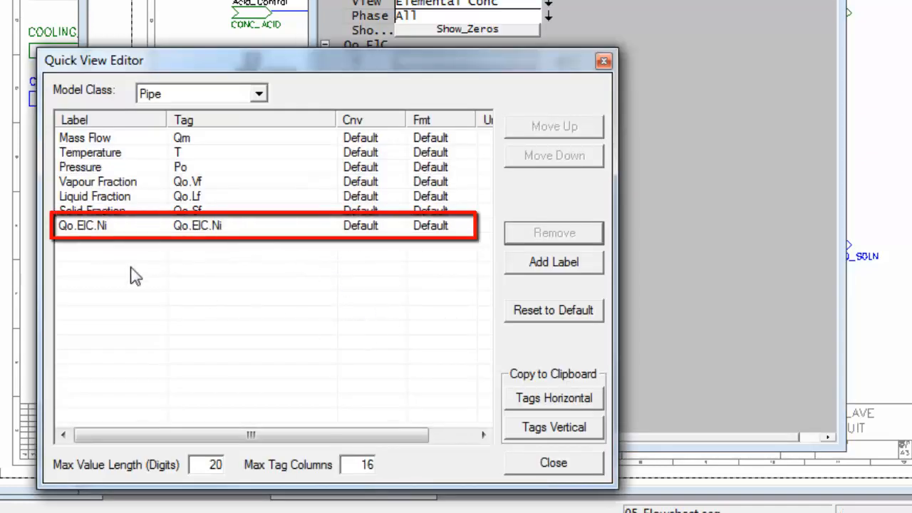
mouse_move(226, 274)
type("Co C")
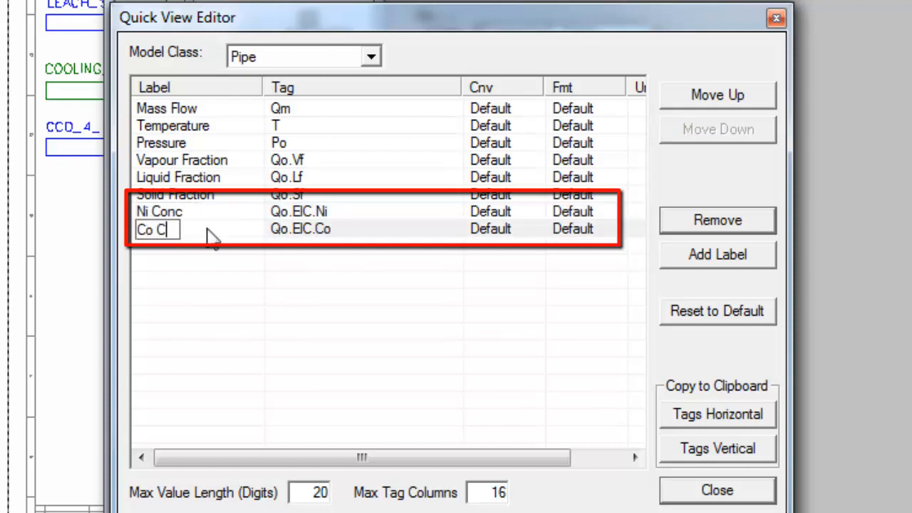
Step: Finish relabelling the cobalt concentration entry as 'Co Conc'
left_click(178, 177)
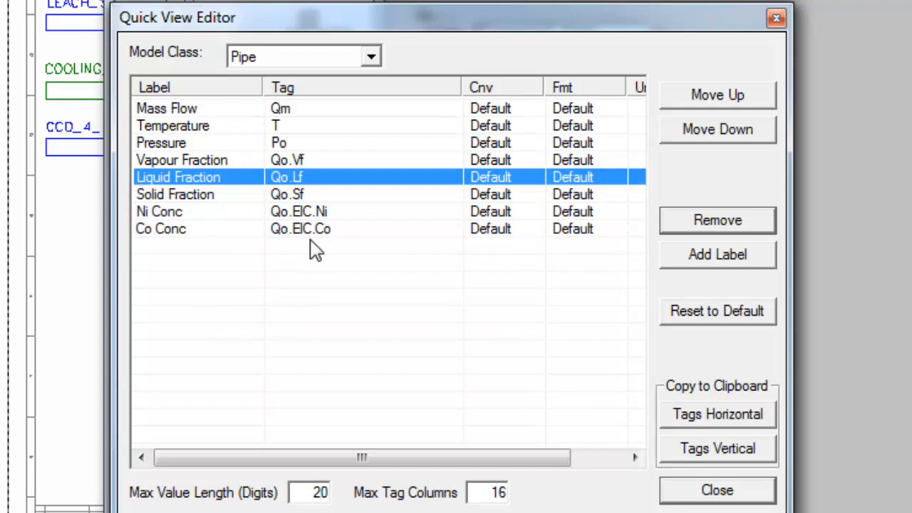
mouse_move(466, 336)
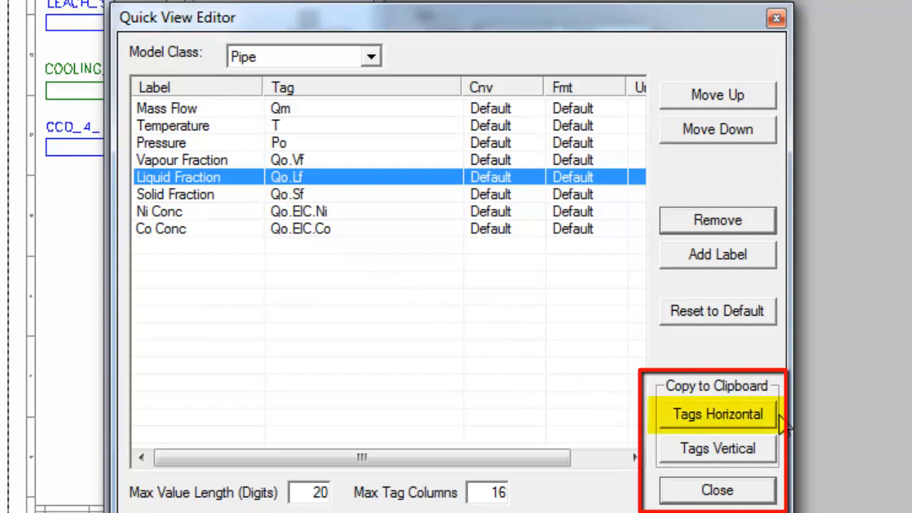
mouse_move(748, 419)
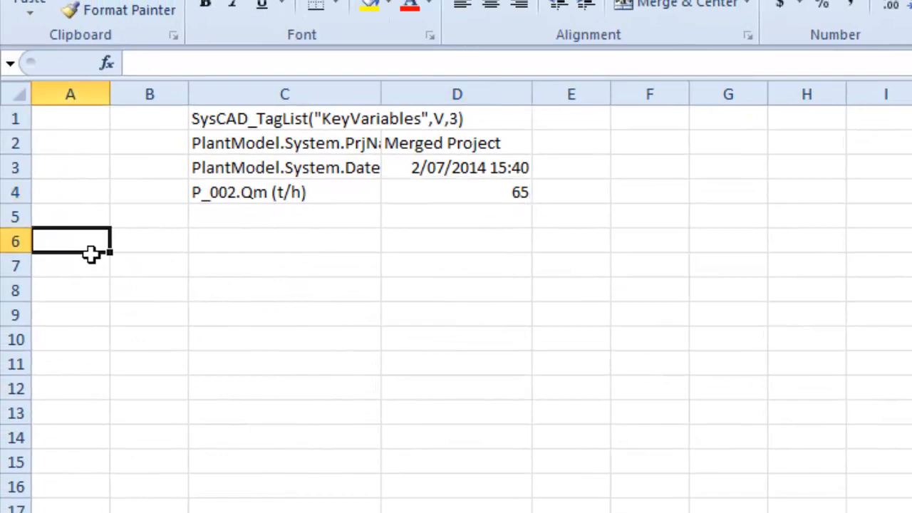
Step: Paste the Quick View labels, units and tags into cell A6 as text only
right_click(71, 241)
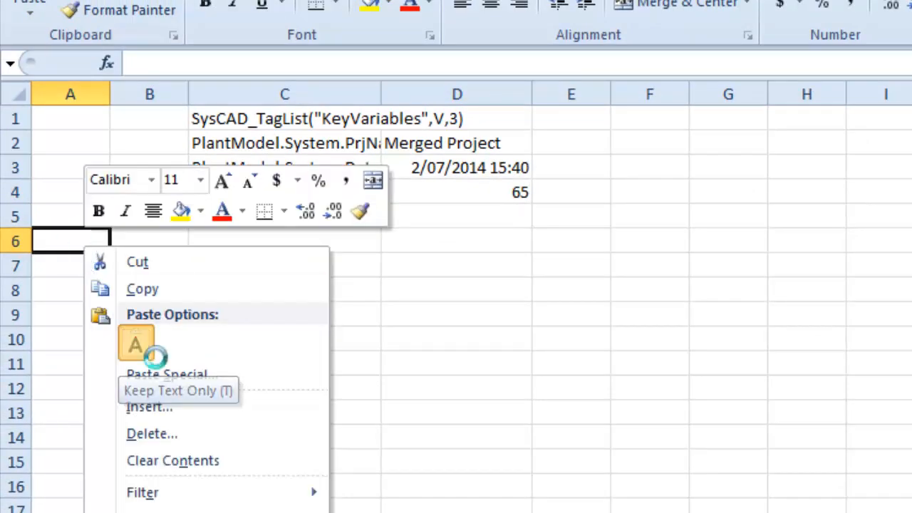
left_click(178, 389)
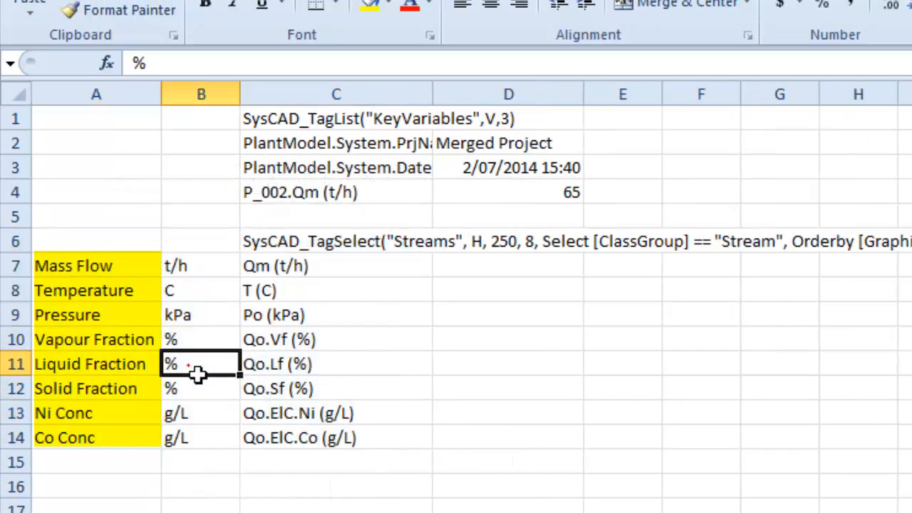
left_click(336, 389)
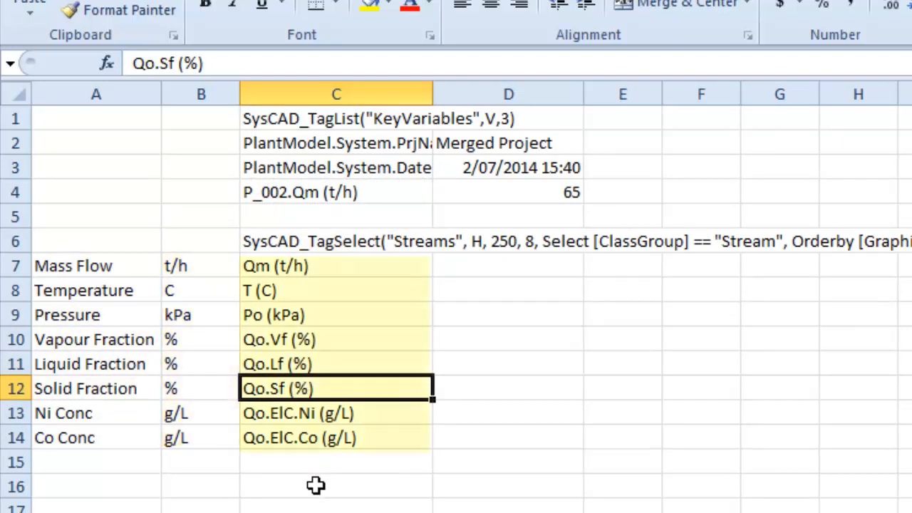
left_click(337, 241)
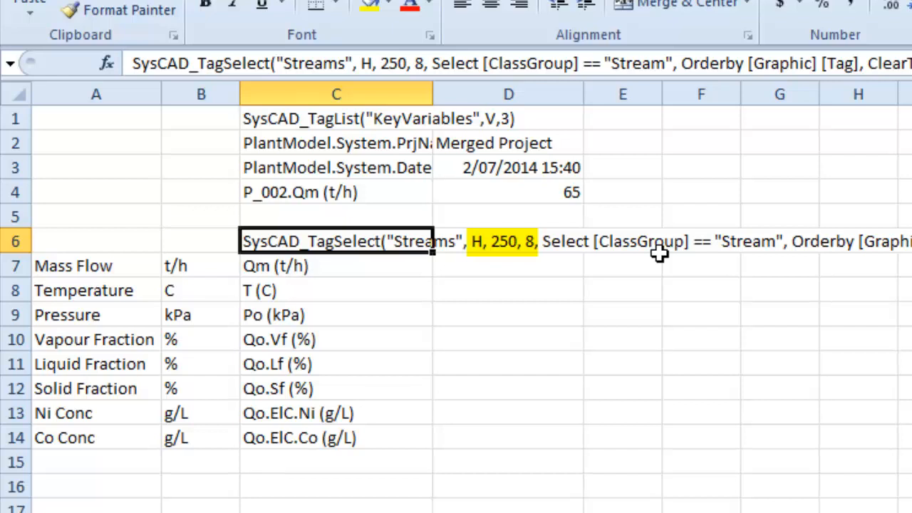
mouse_move(355, 267)
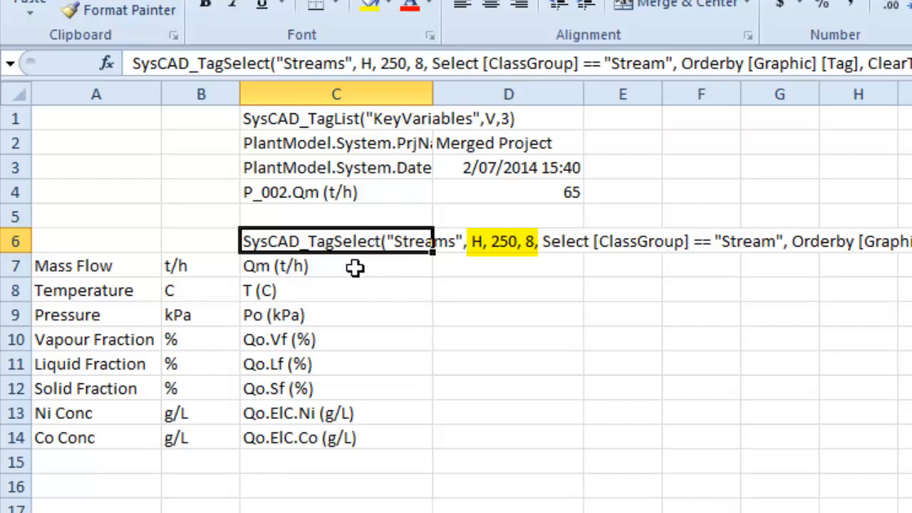